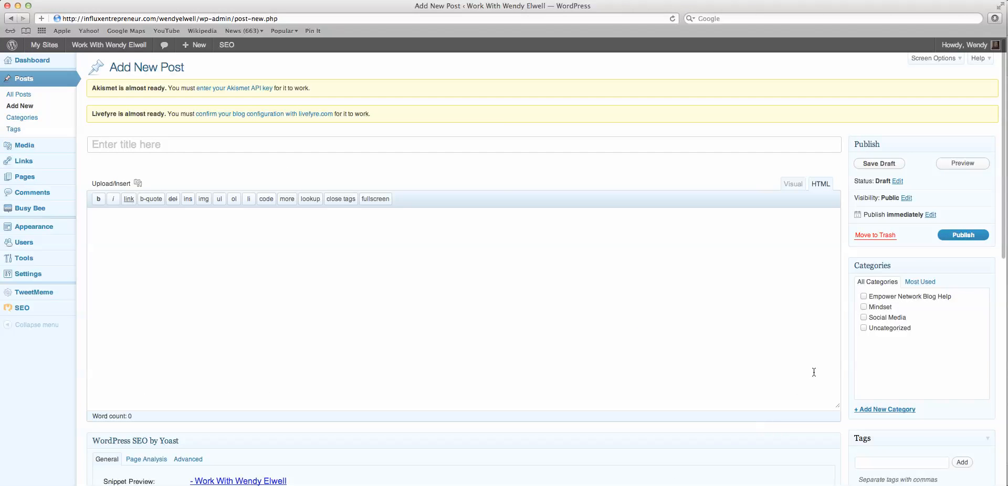
Step: Open a new Safari tab showing the Google home page
left_click(33, 7)
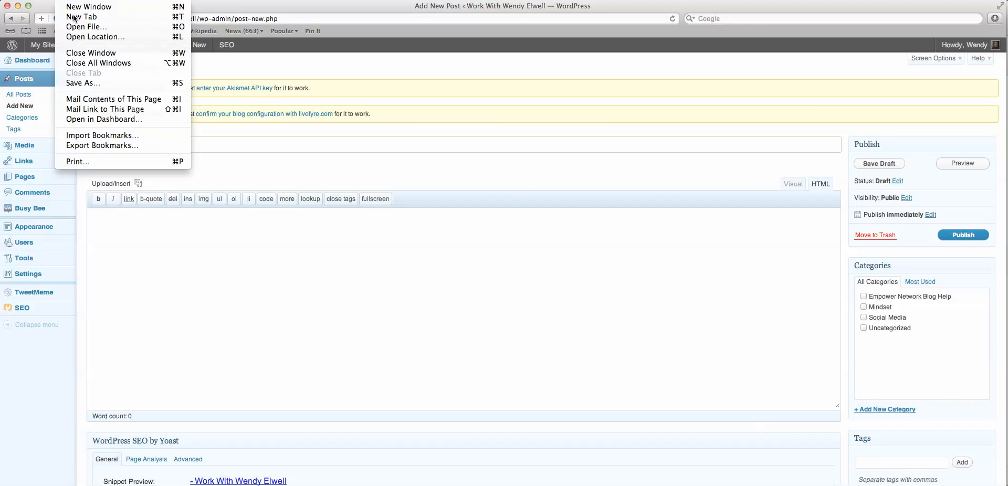
left_click(81, 17)
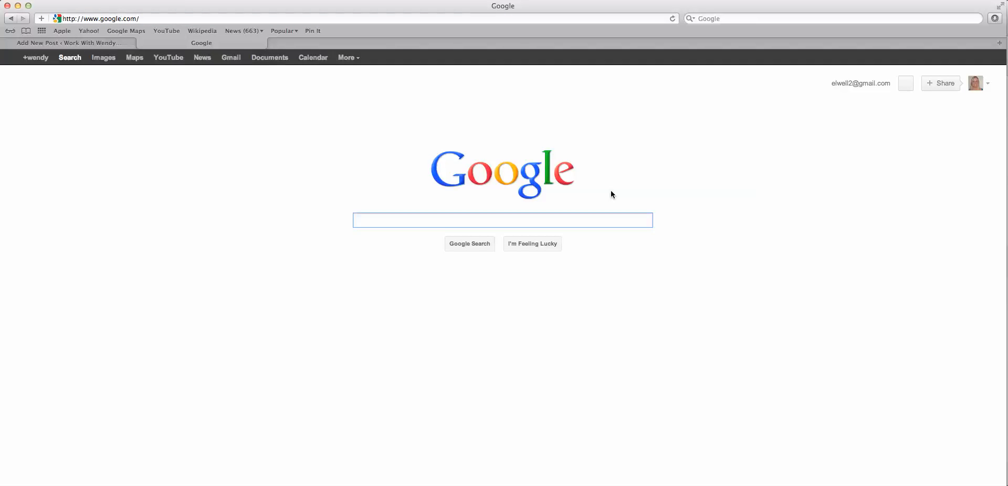
Step: Search Google for 'skype emoticons' and choose the Skype Emoticons & Flags Cheatsheet result
type("skype emoticons")
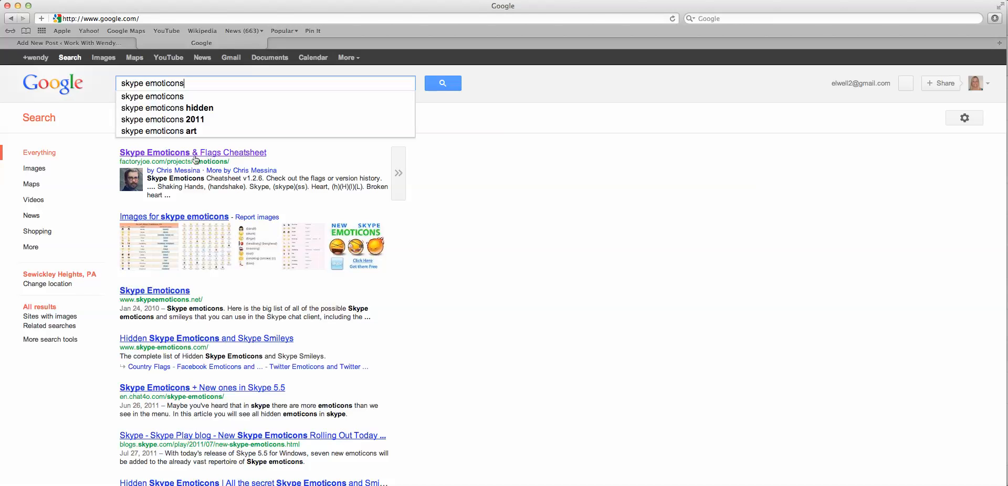
left_click(192, 152)
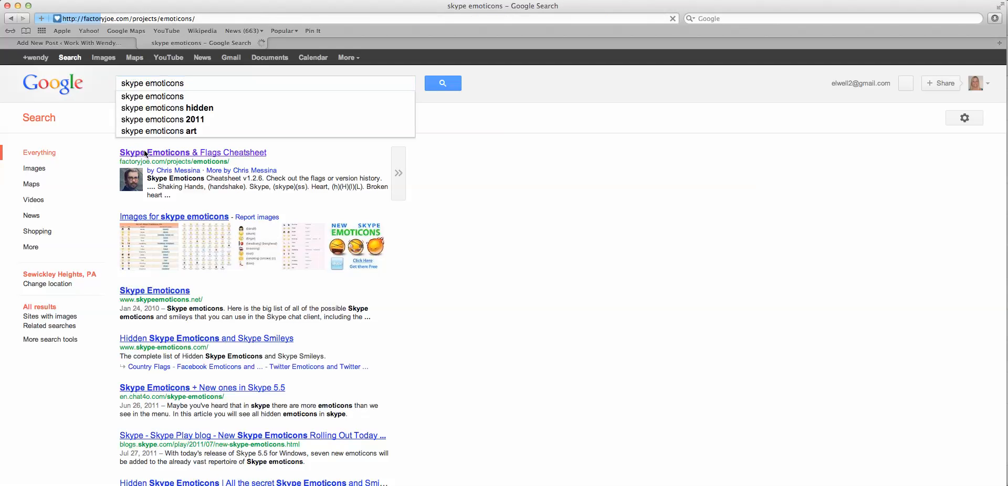
Step: Browse the cheatsheet down to the Headbang row to find its (headbang) shortcode
left_click(192, 152)
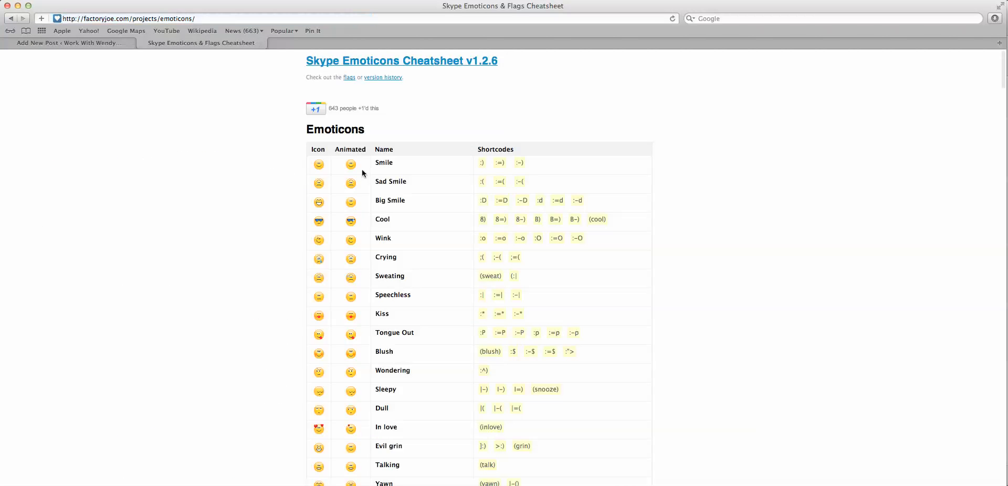
mouse_move(560, 196)
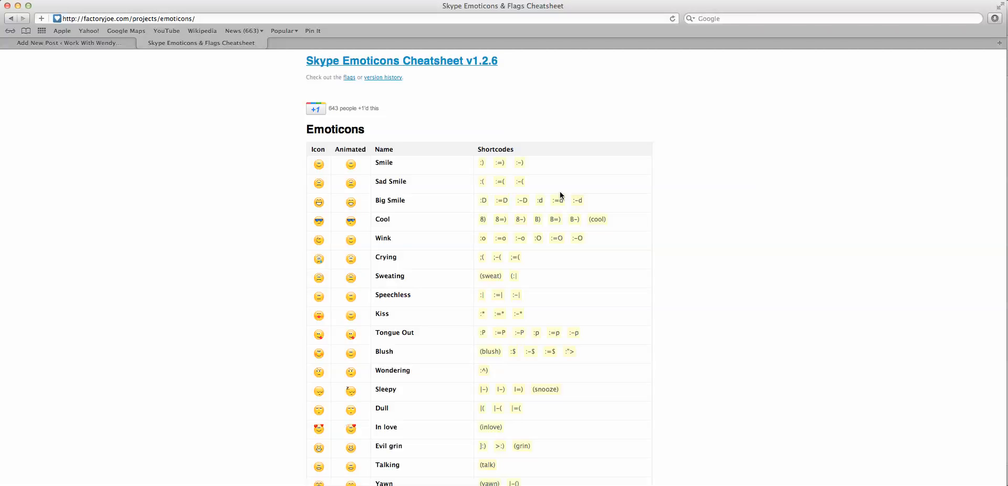
scroll("down", 3)
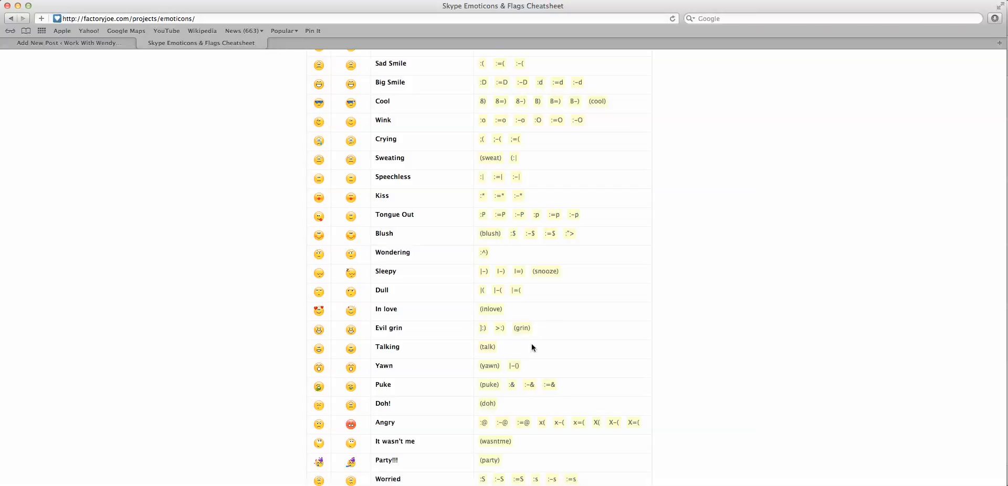
scroll("down", 3)
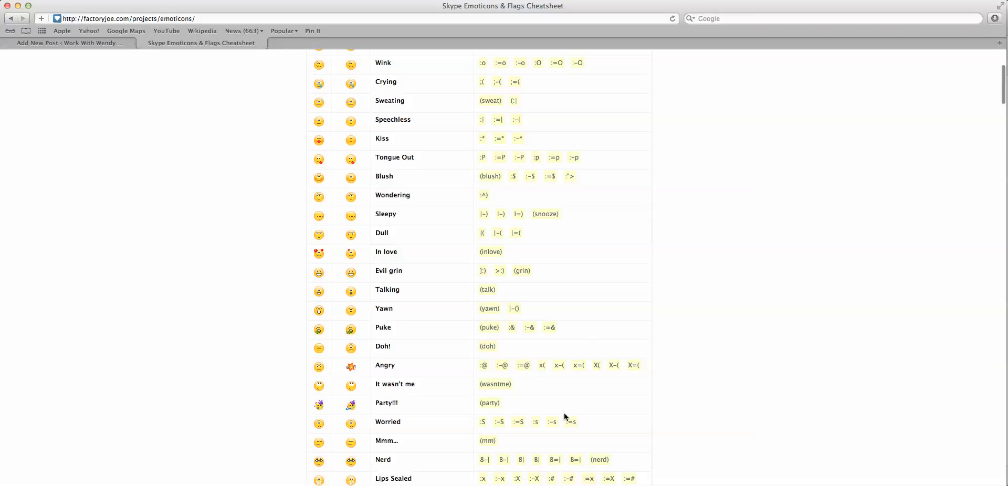
scroll("down", 3)
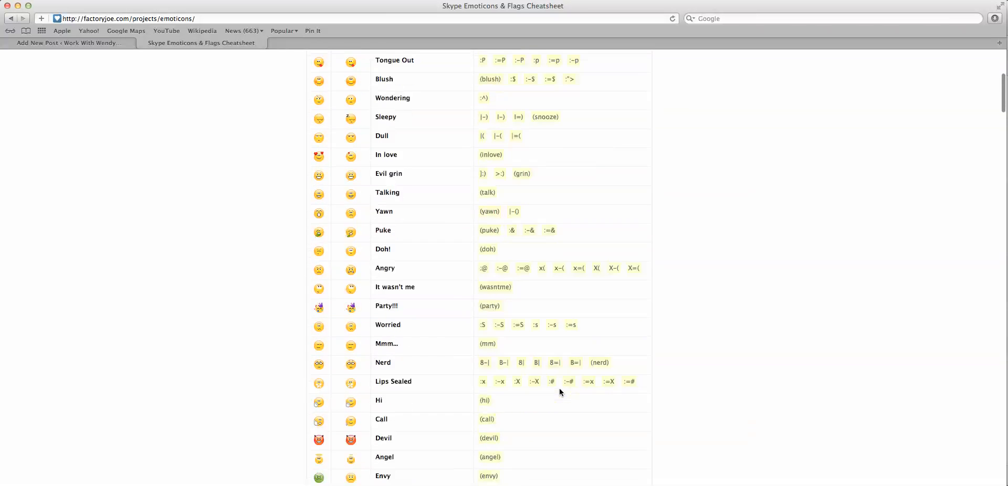
scroll("down", 3)
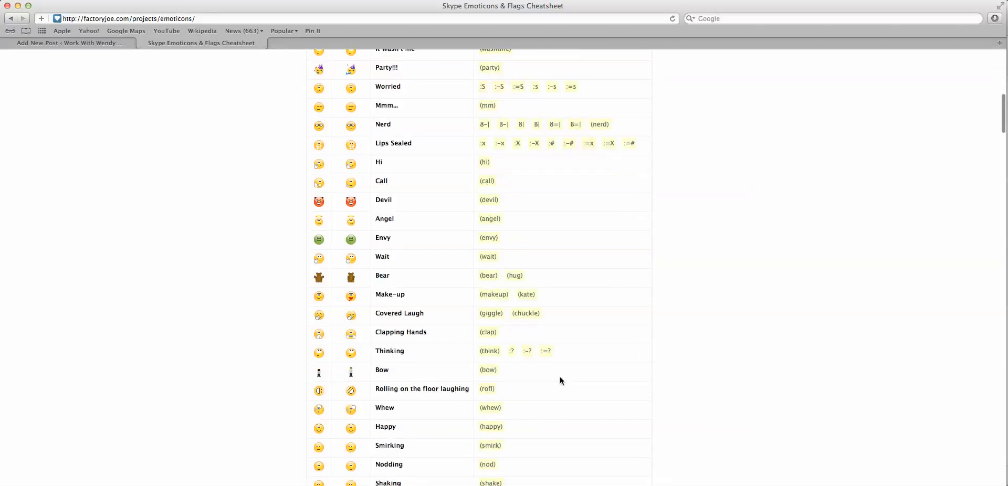
scroll("down", 3)
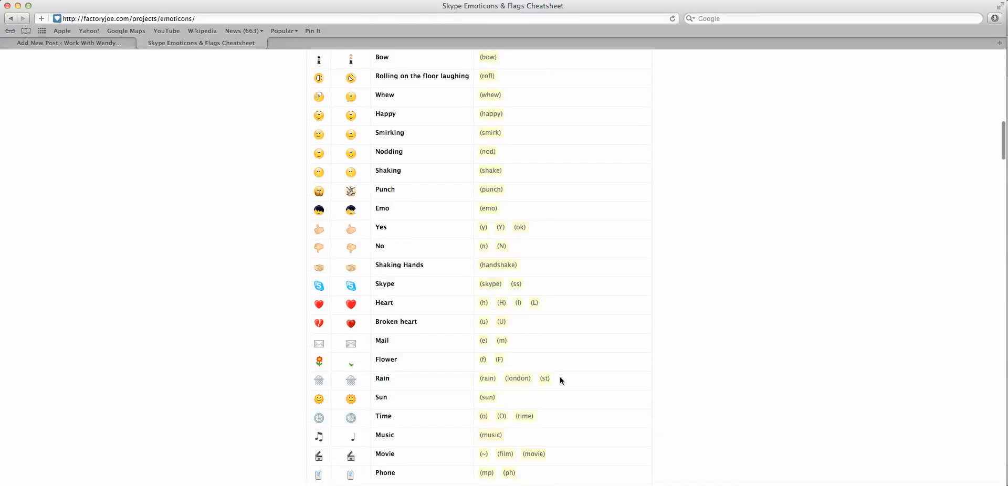
scroll("down", 3)
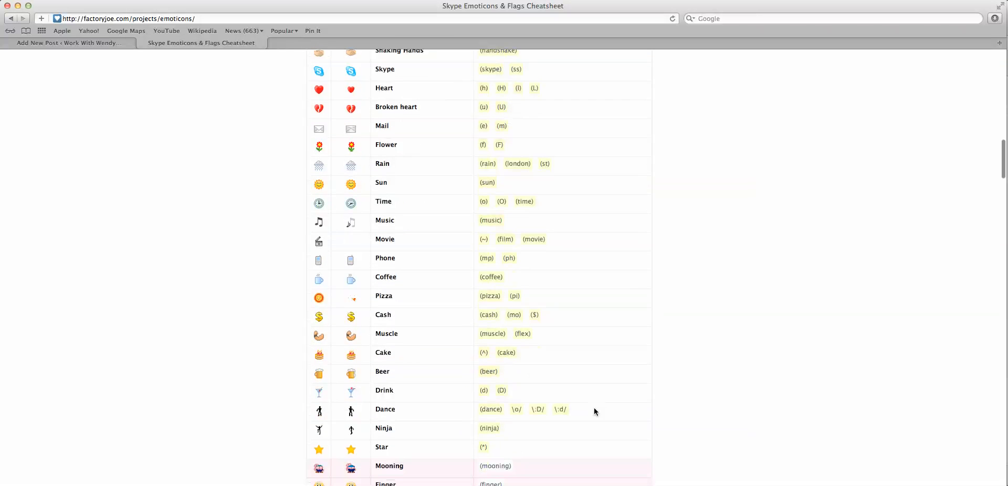
scroll("down", 3)
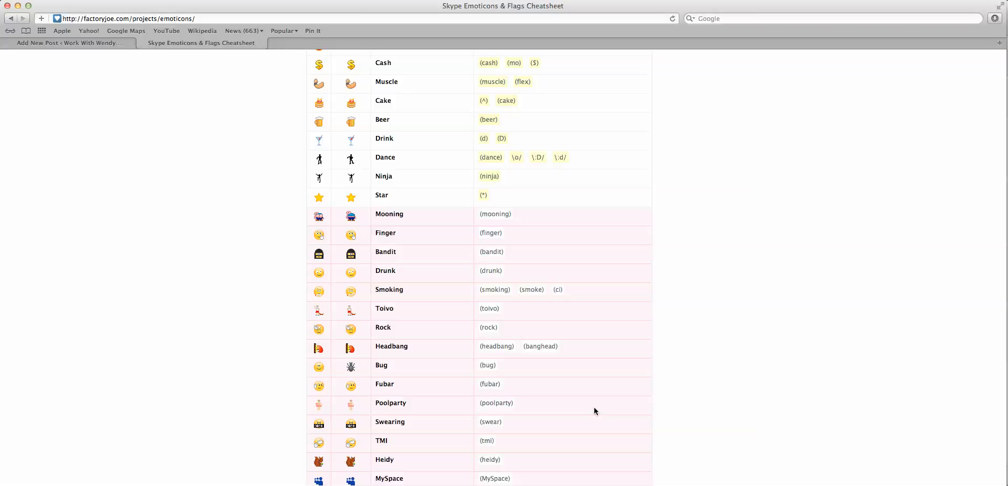
scroll("down", 3)
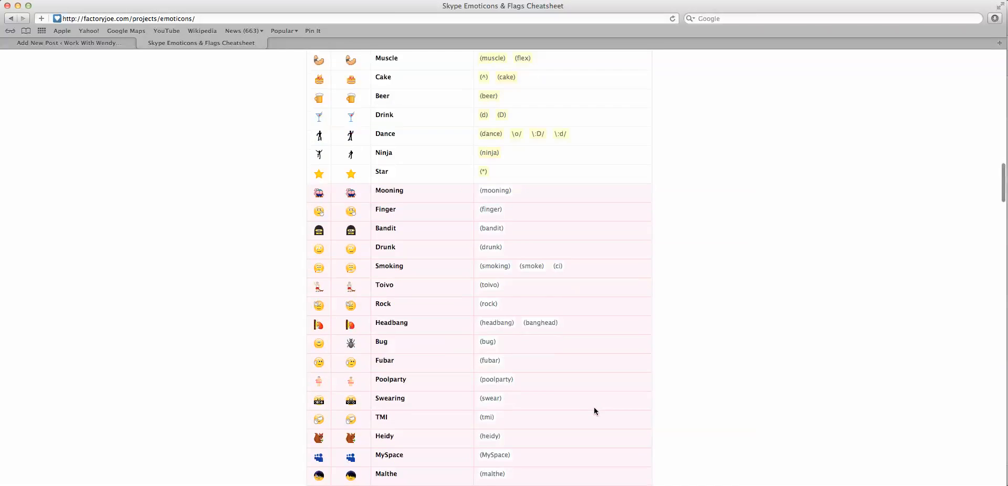
scroll("down", 3)
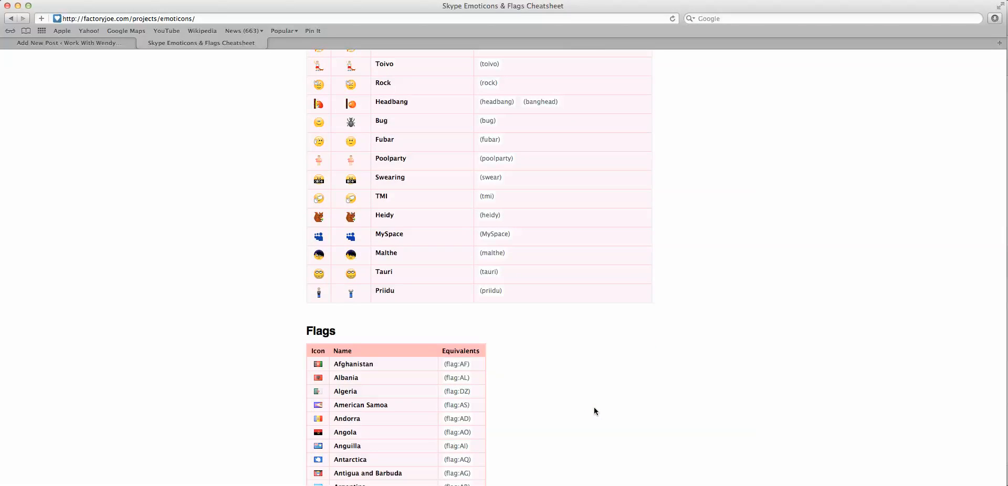
scroll("up", 3)
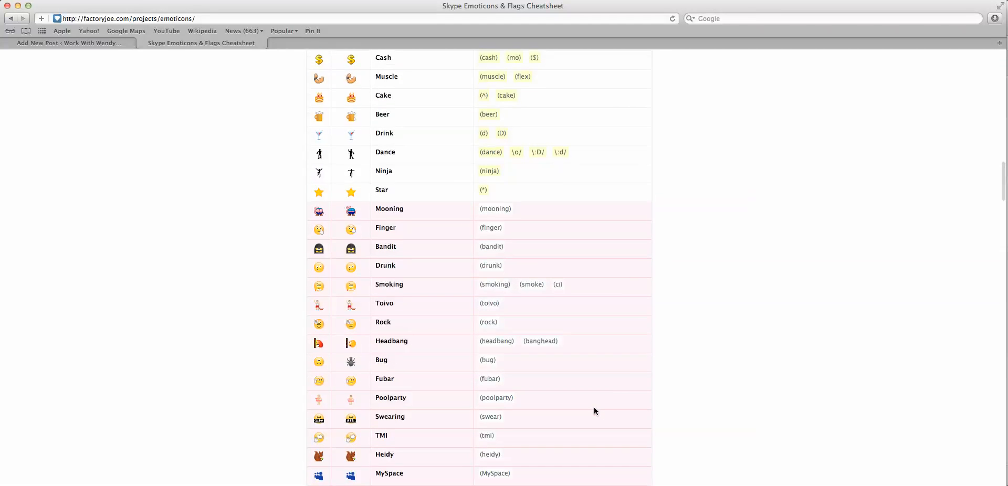
scroll("down", 3)
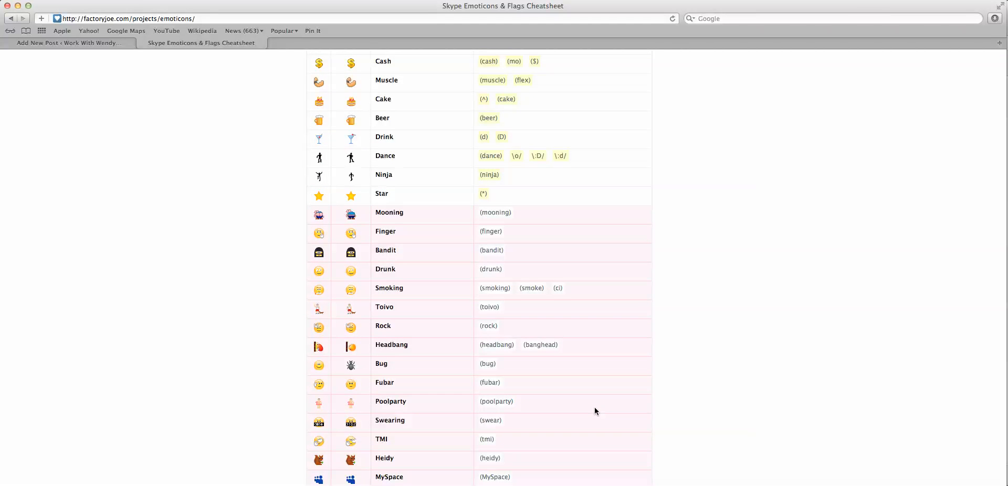
scroll("down", 3)
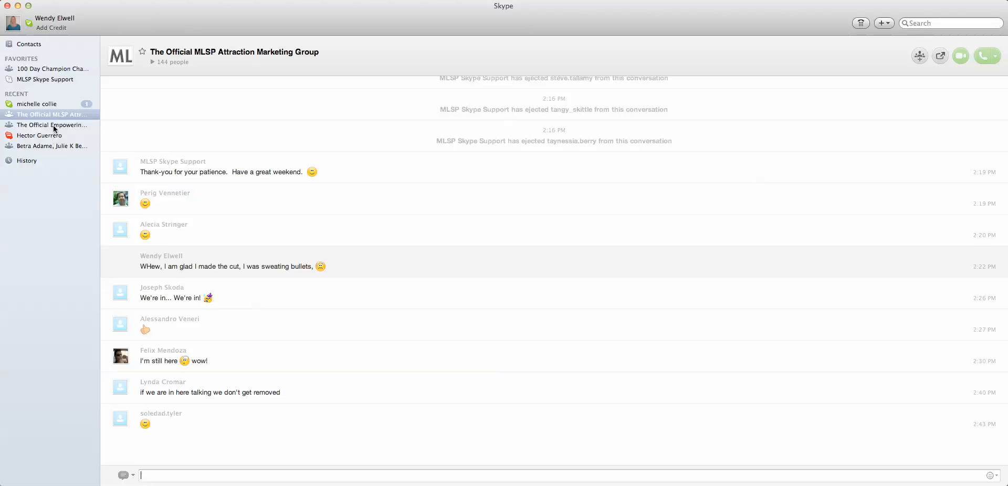
Step: Open the Empowering Entrepreneurs group chat from Skype's Recent list
left_click(51, 125)
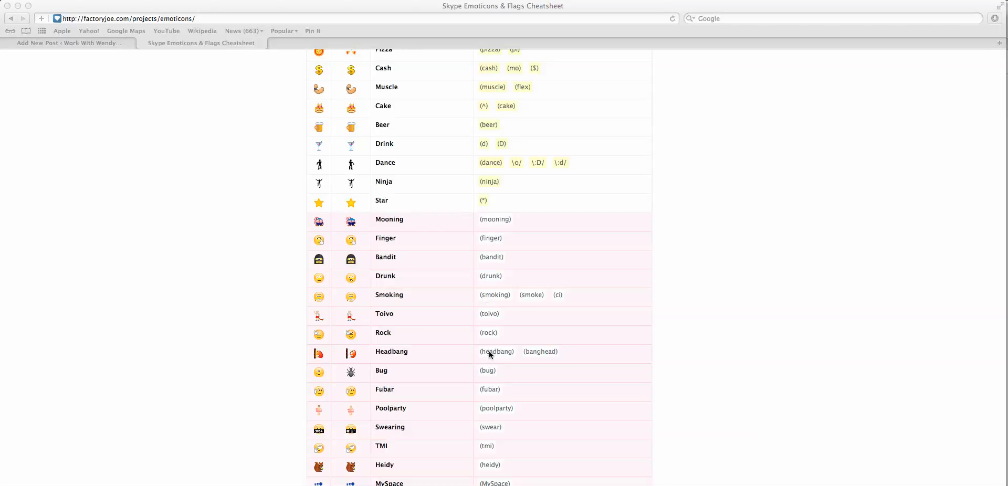
mouse_move(468, 455)
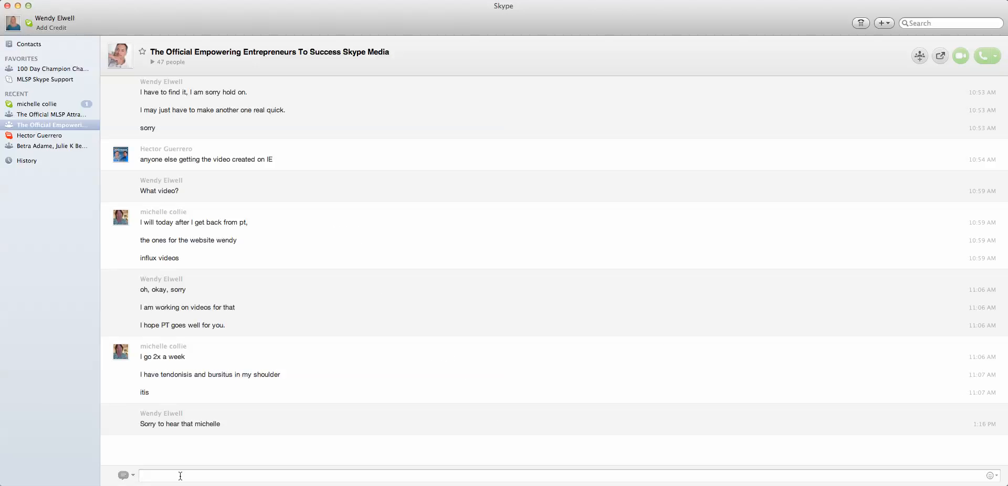
type("(hea")
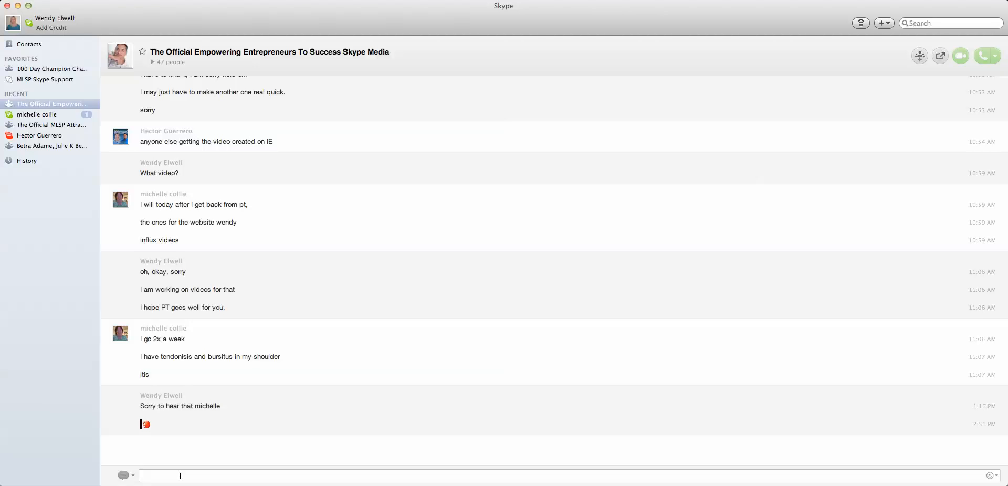
left_click(37, 114)
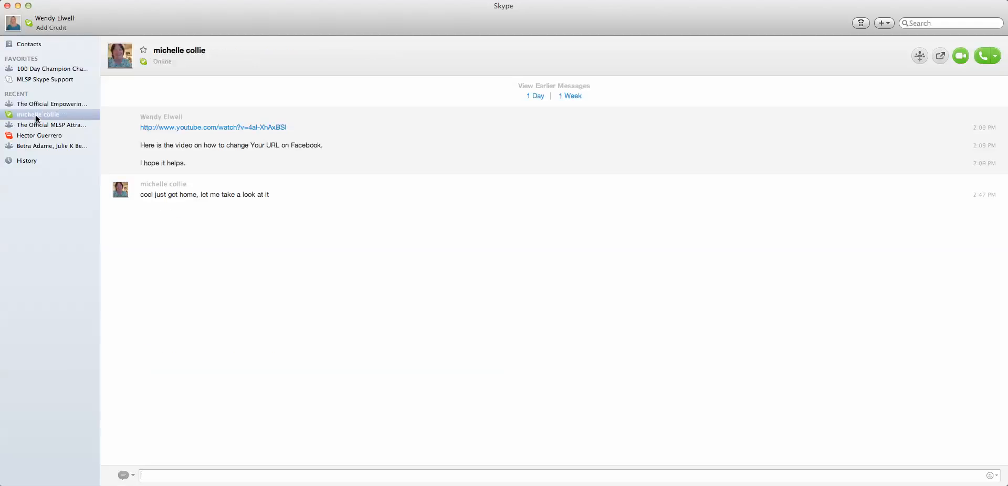
Step: Return to the Empowering Entrepreneurs group chat to see the 'whats the matter?' reply
left_click(50, 104)
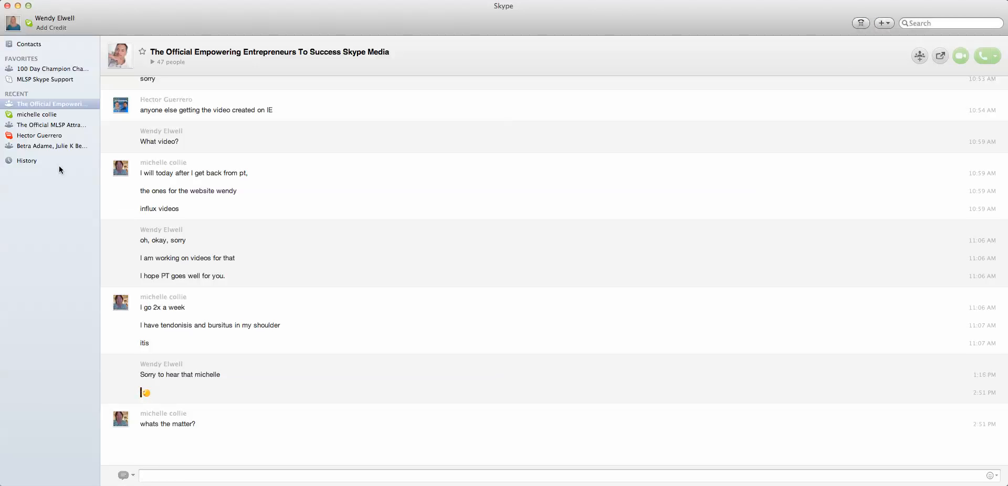
Step: Reply to the group with the message 'just trying it out'
type("just t")
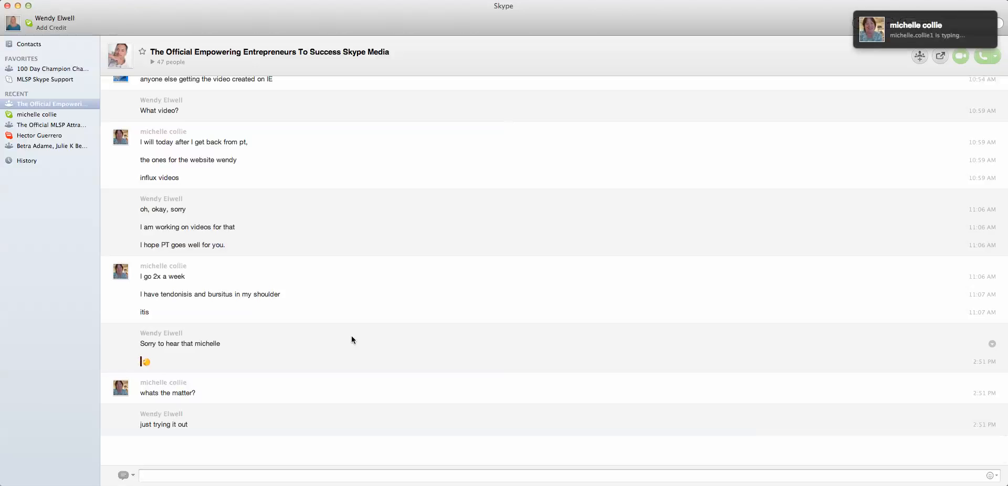
scroll("down", 3)
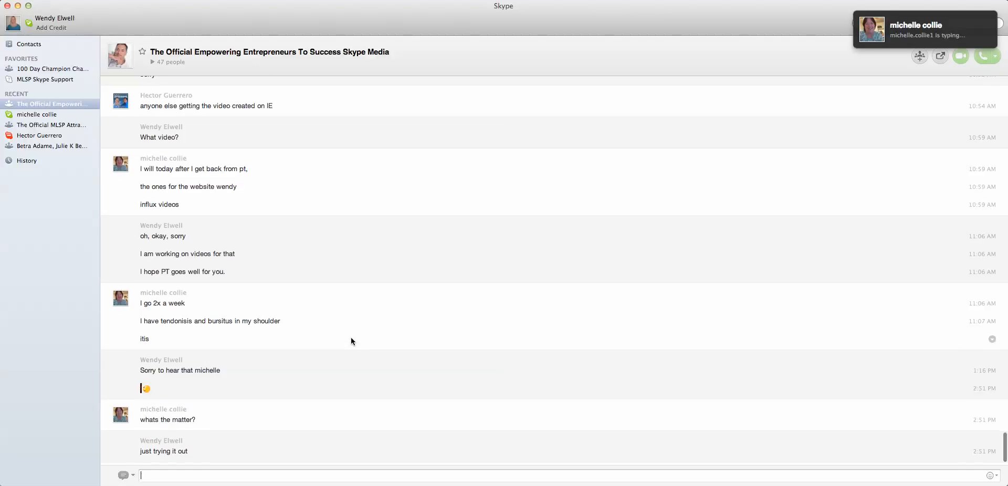